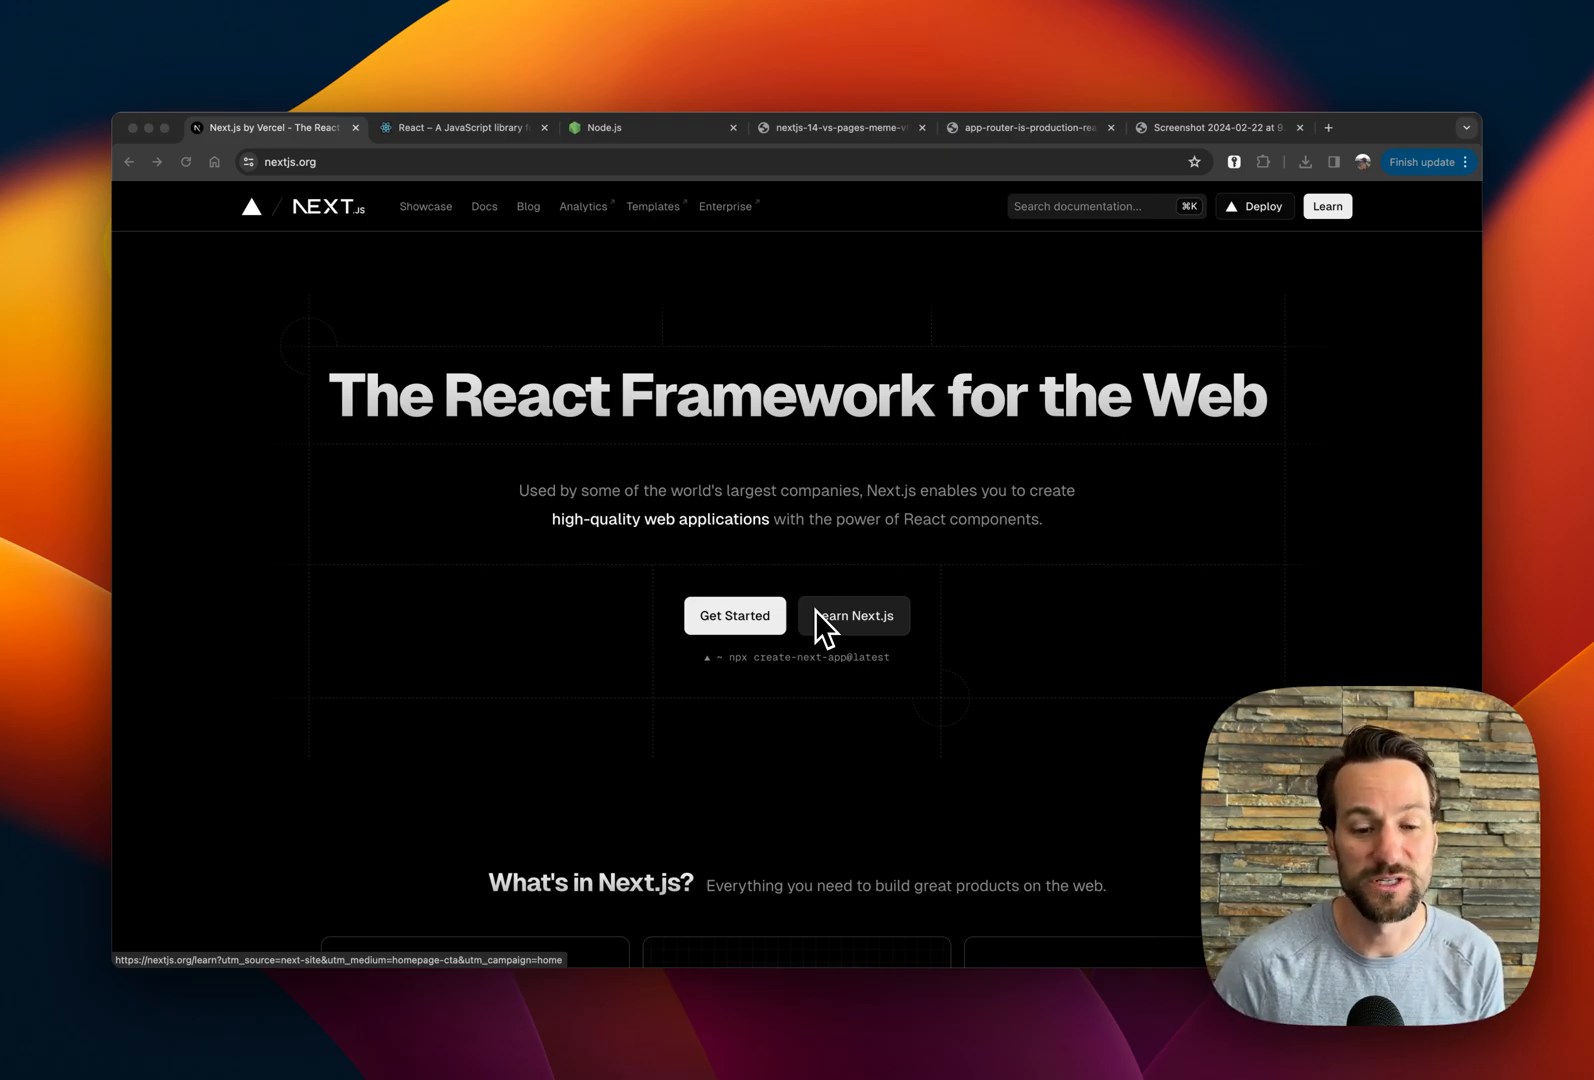
mouse_move(814, 442)
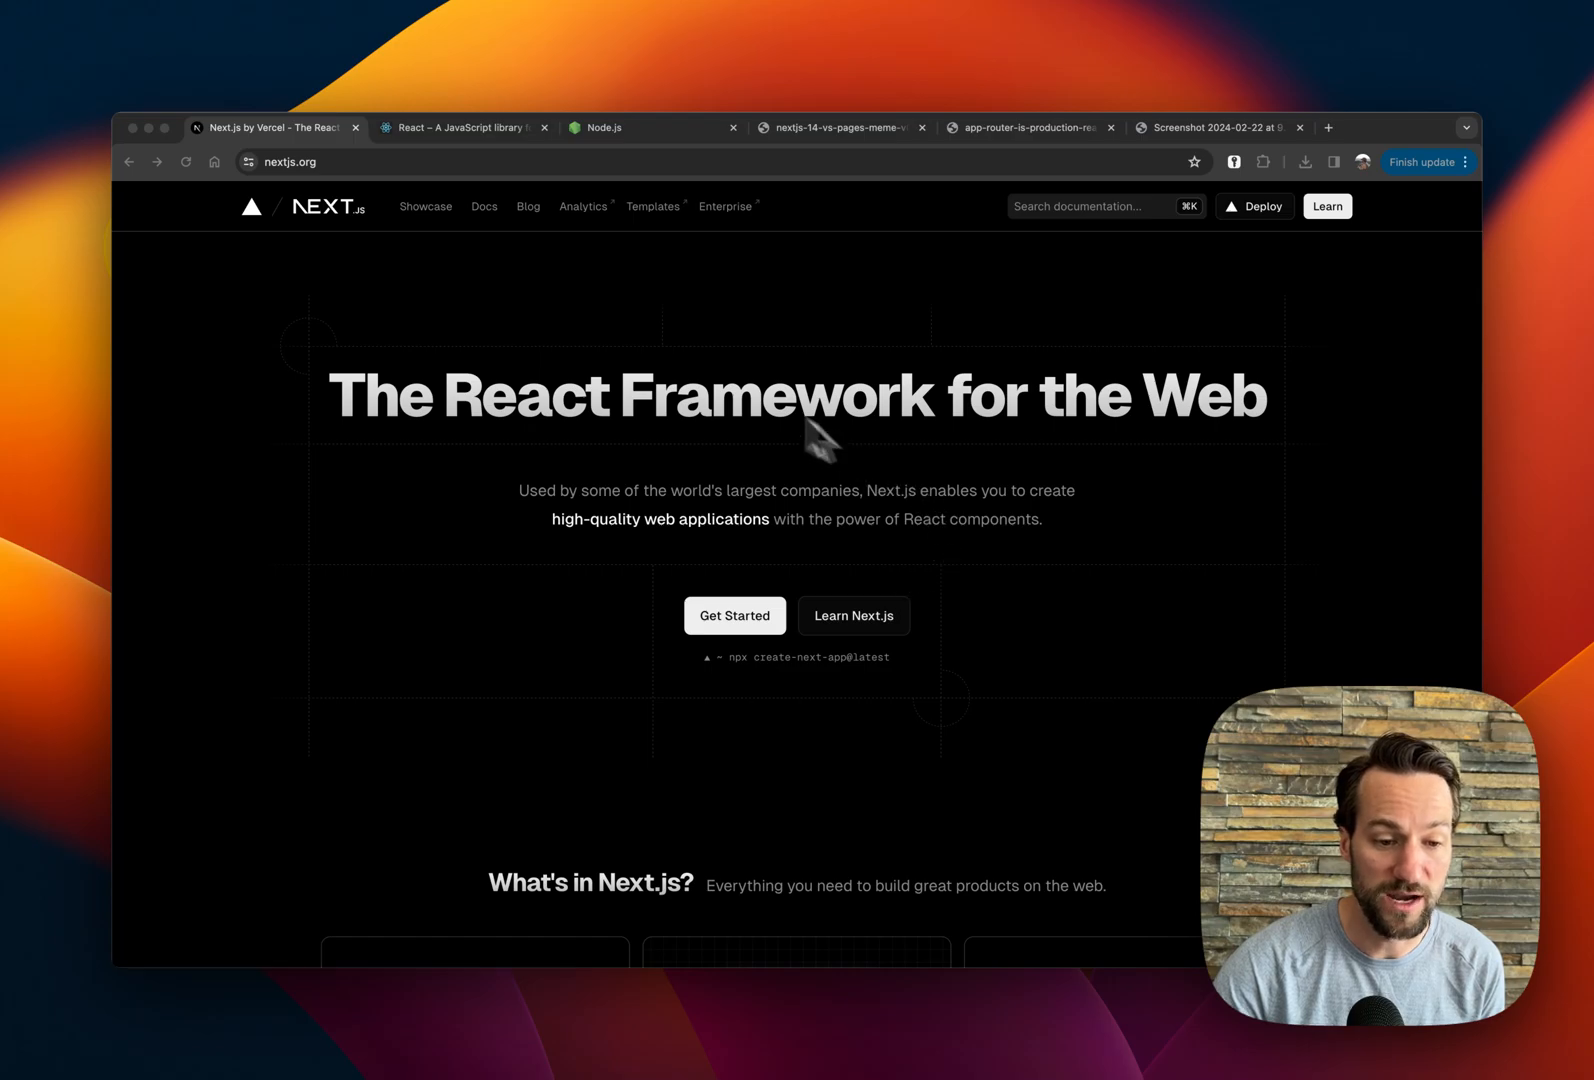
- Switch from the Next.js homepage to the legacy React library site
click(462, 128)
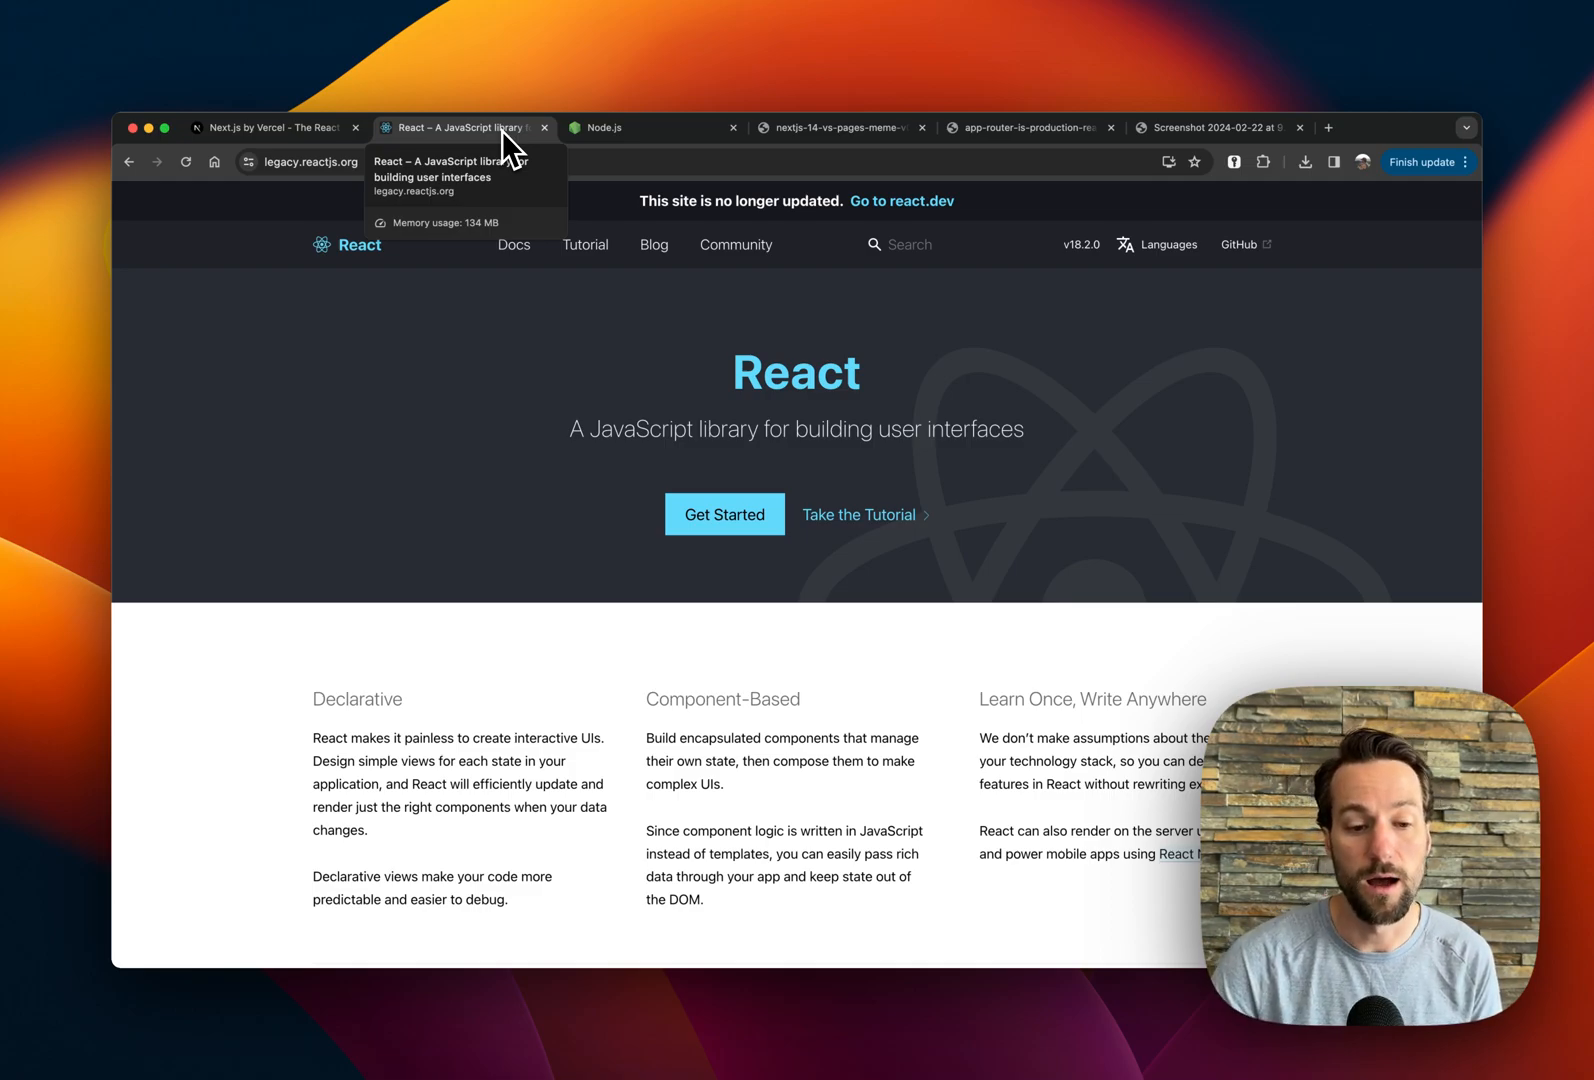
- Cycle through the Node.js, Next.js and React sites, ending back on Node.js
click(608, 128)
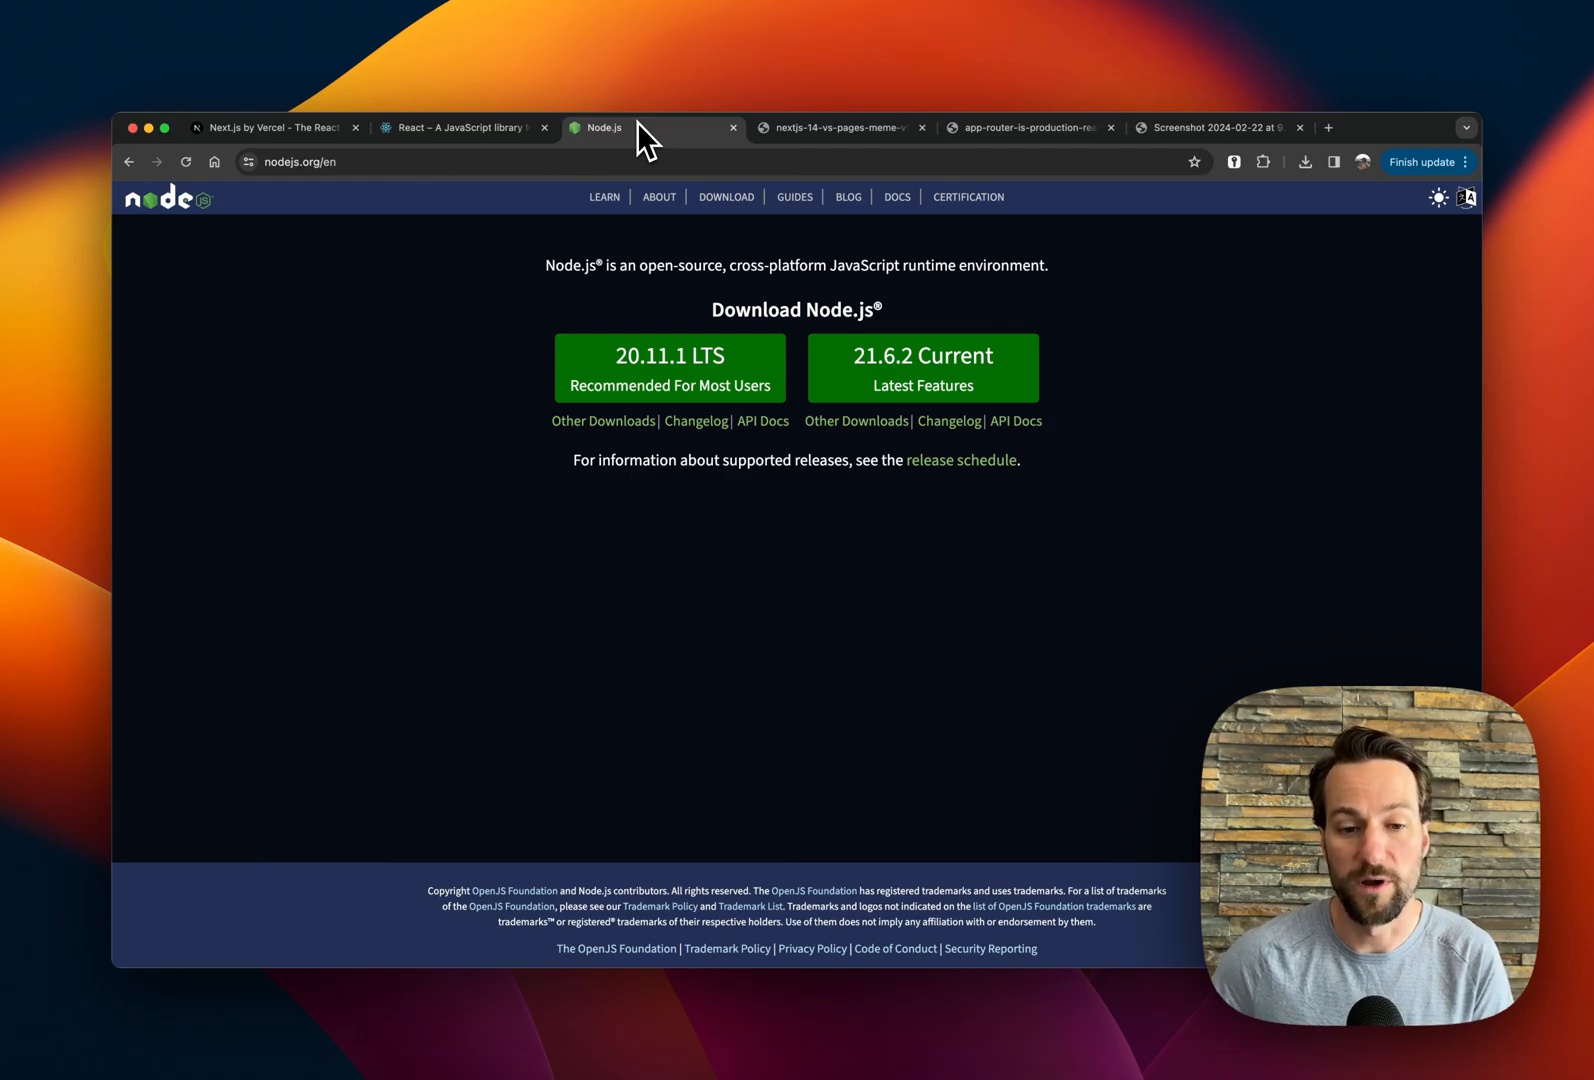
click(274, 128)
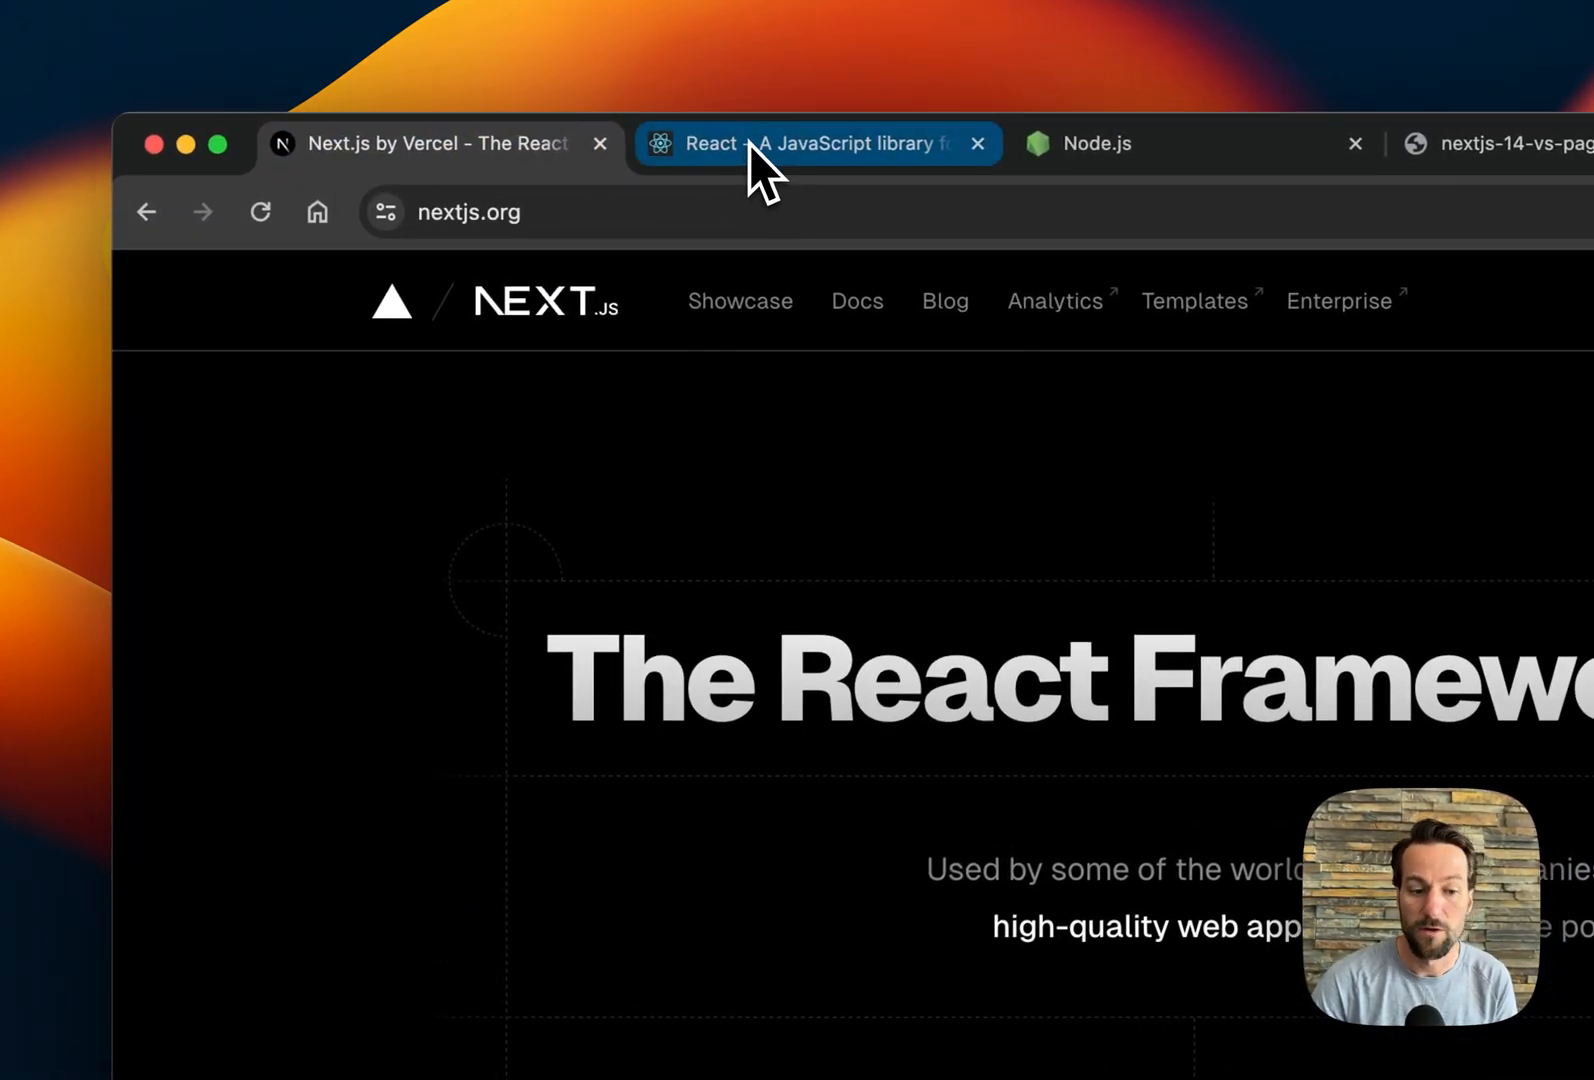
click(804, 144)
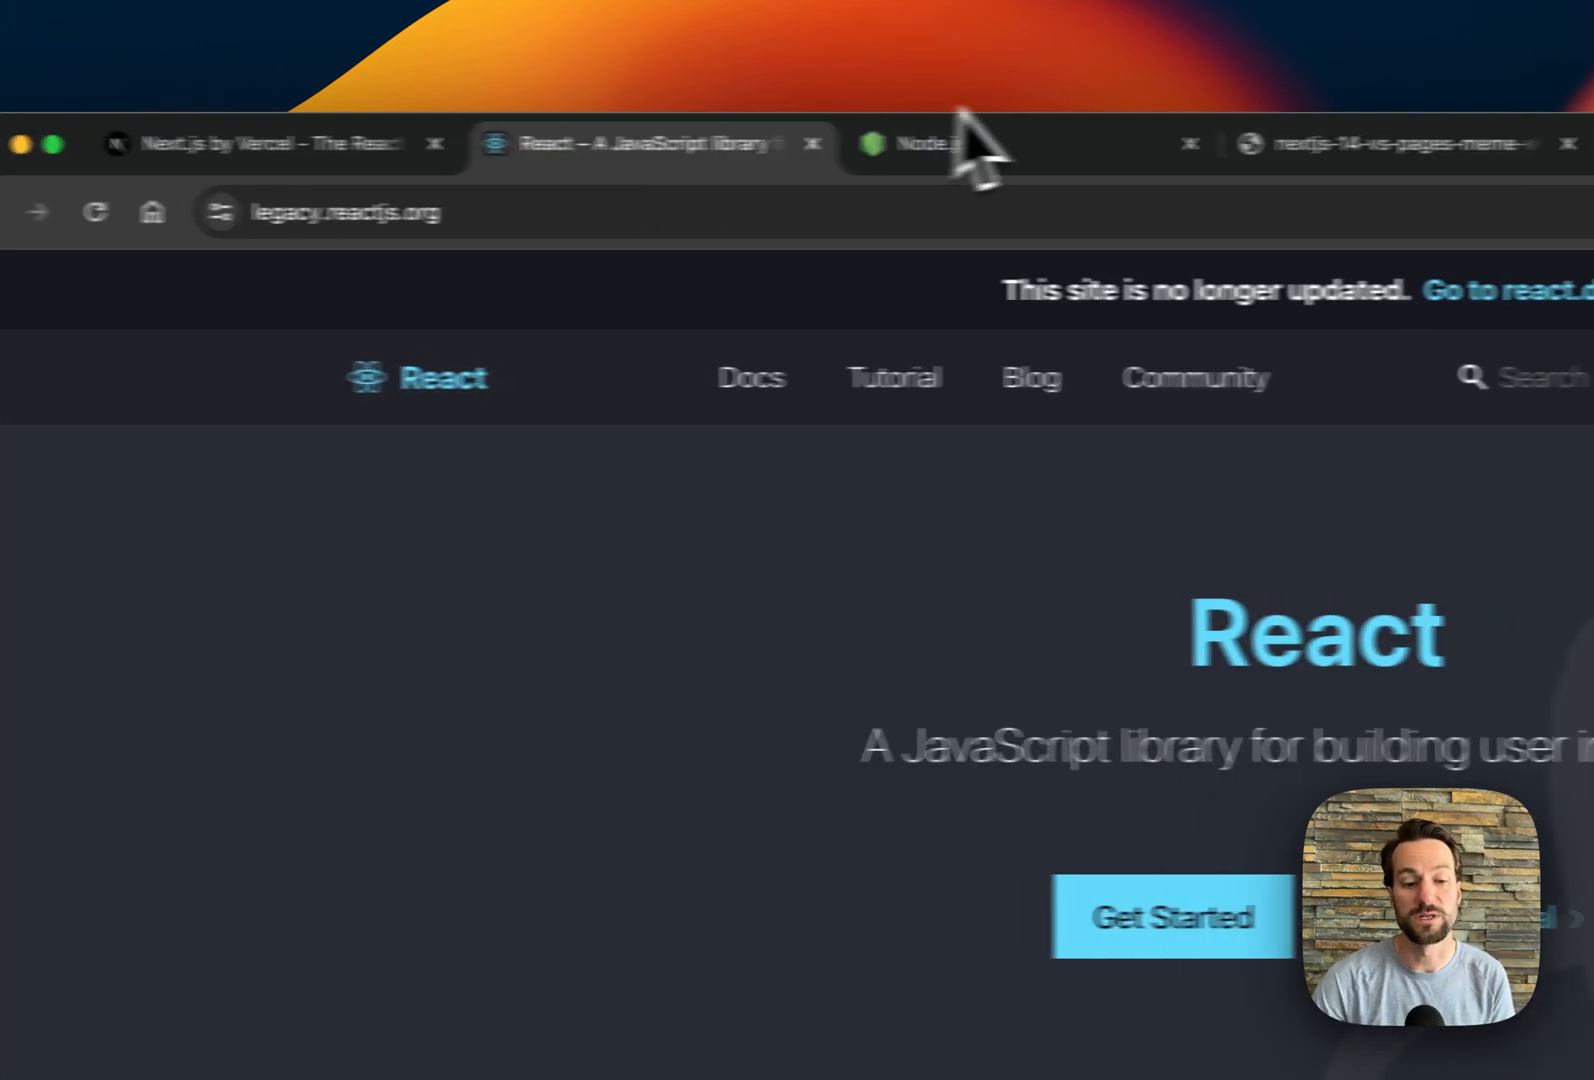
click(914, 142)
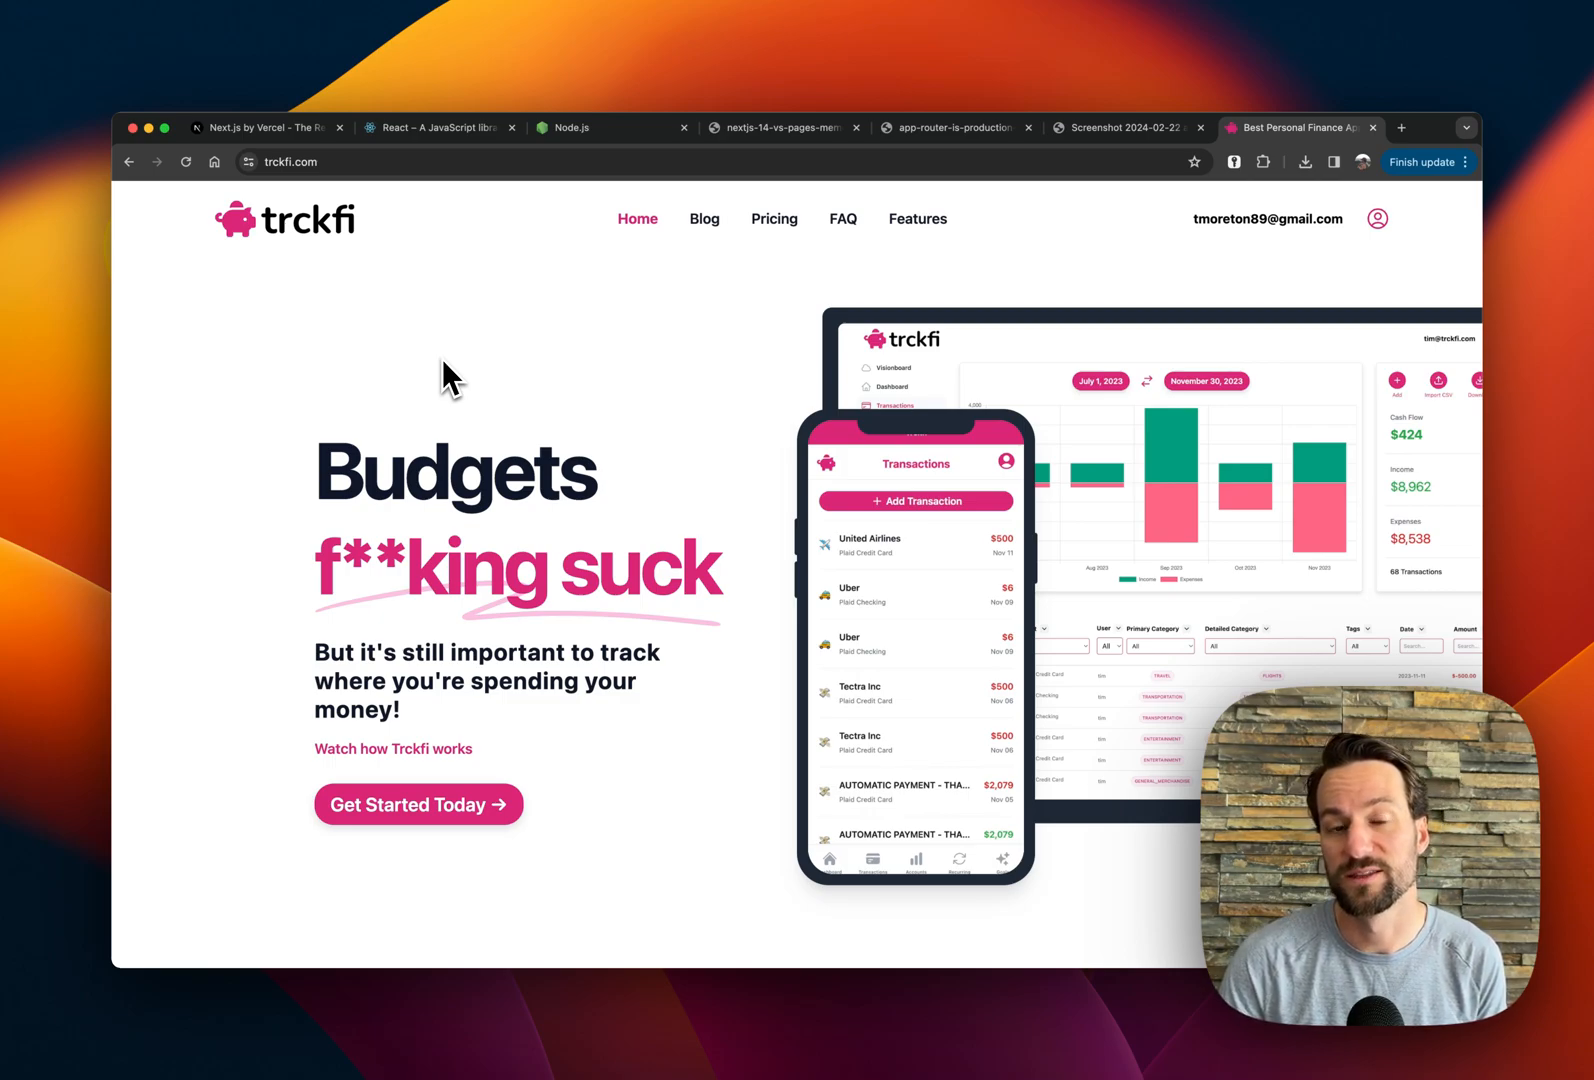
mouse_move(738, 184)
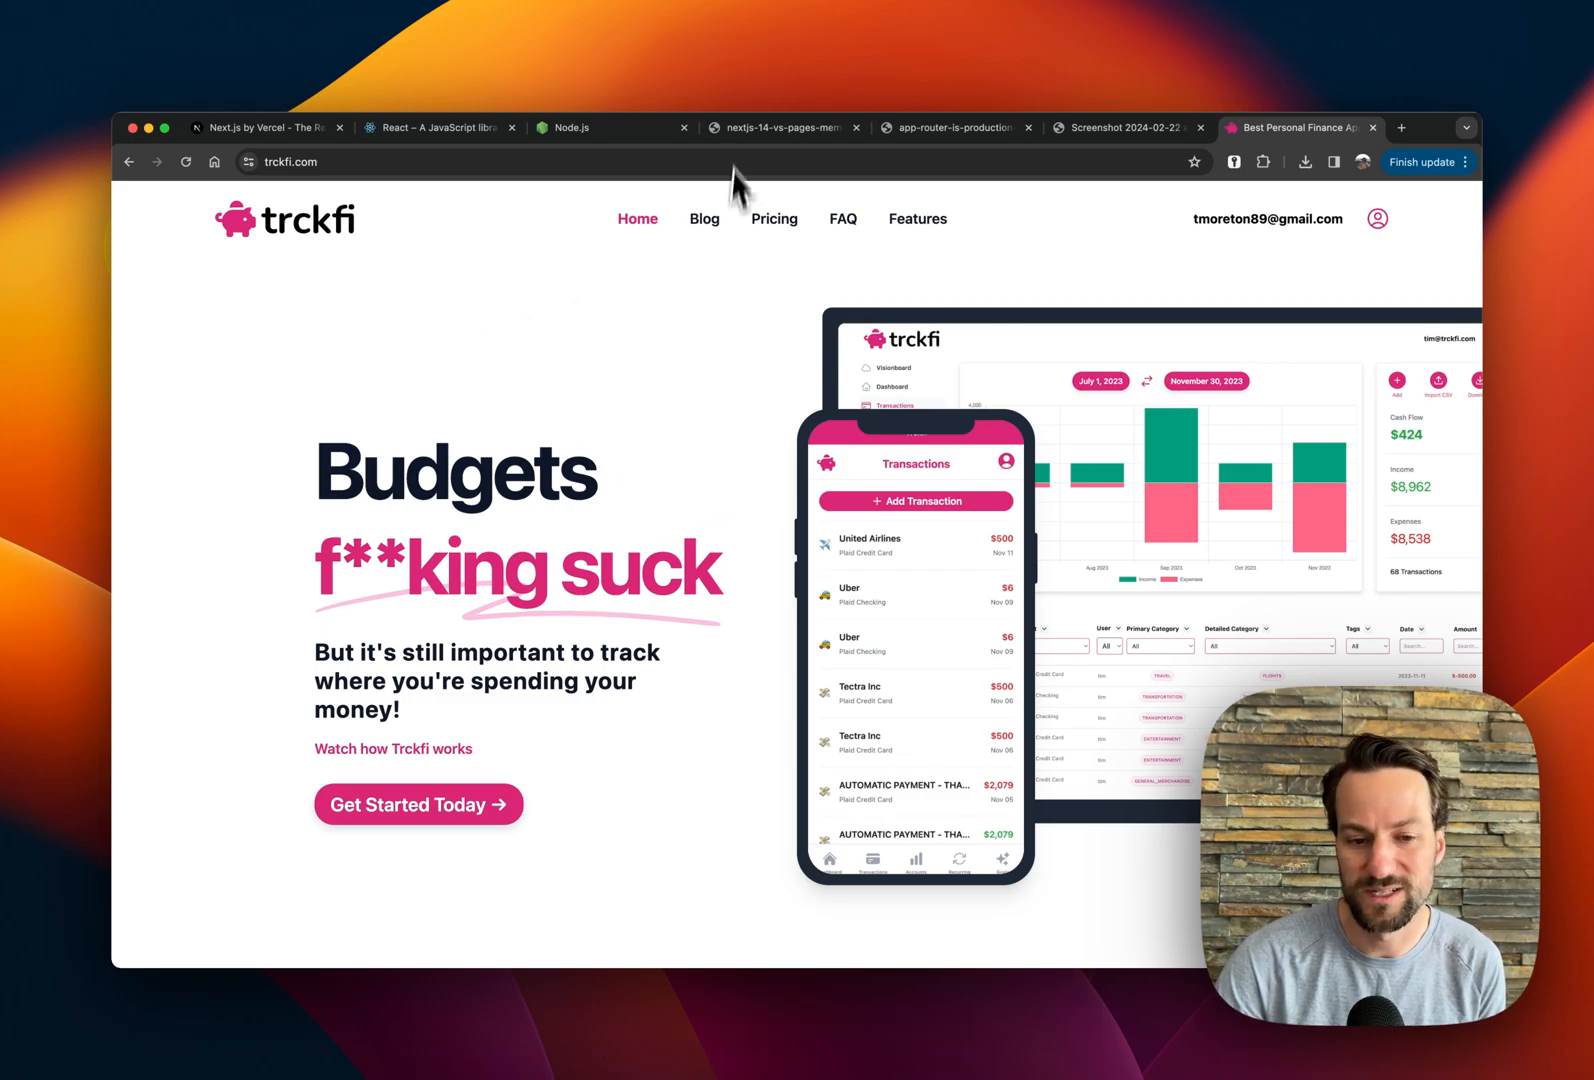
mouse_move(778, 128)
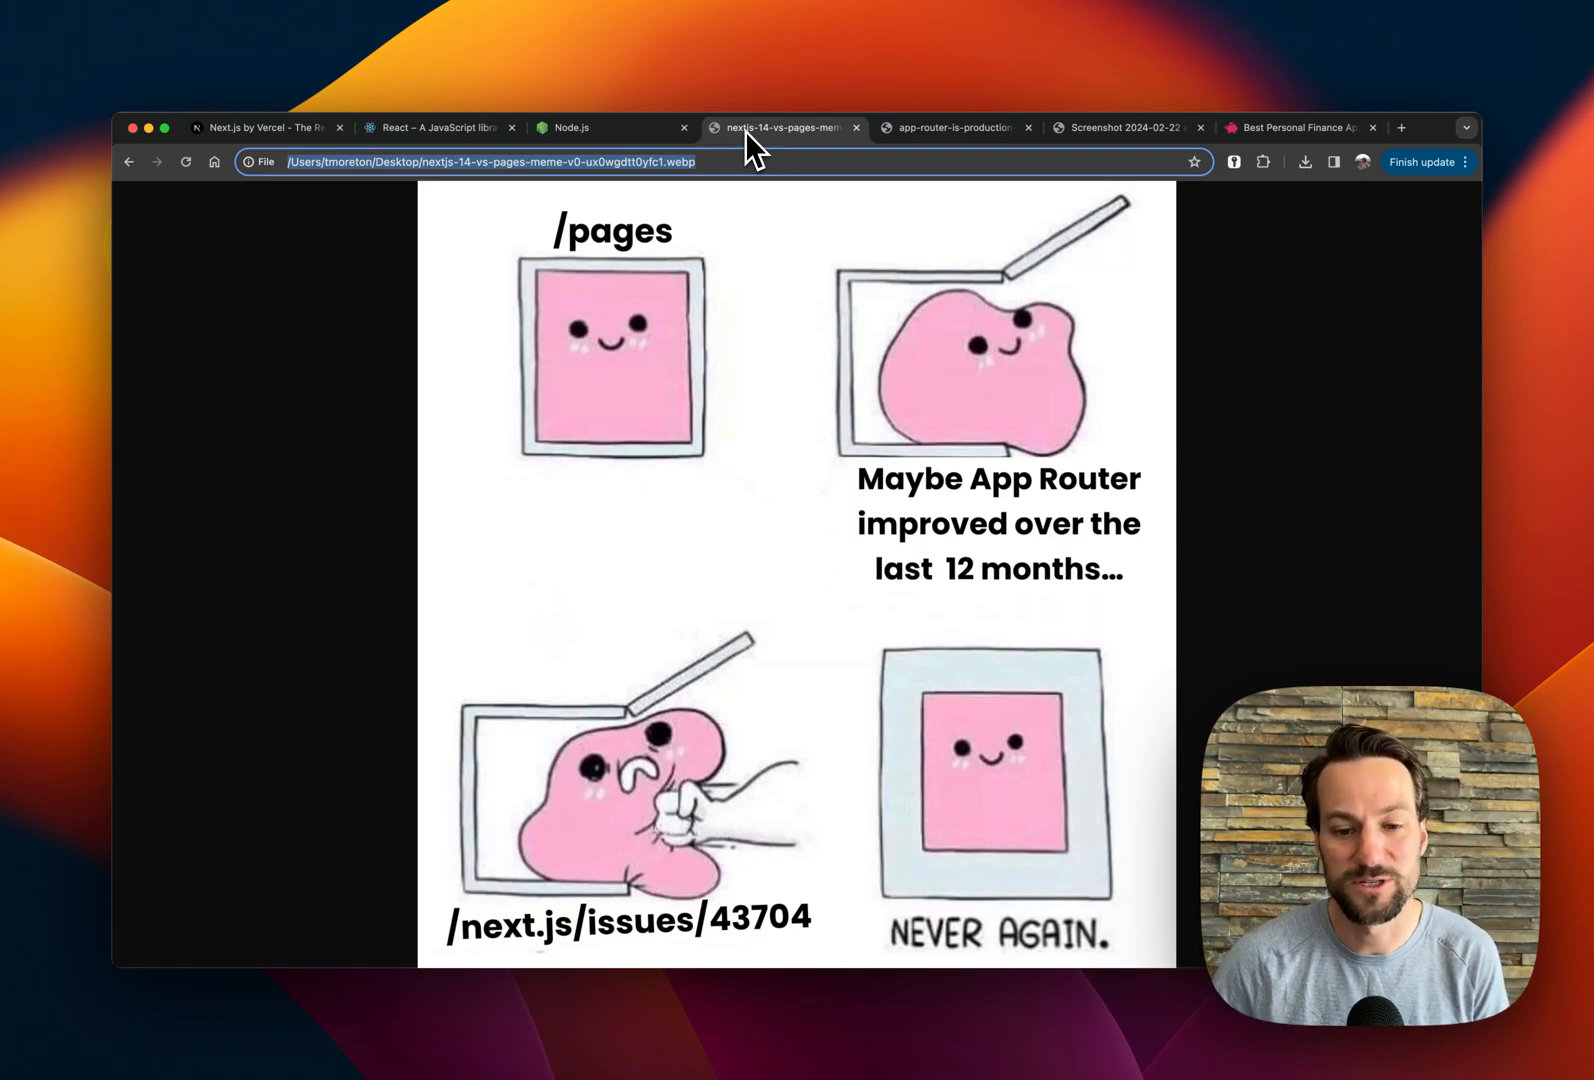
- View the saved screenshot of Dan Abramov's tweet calling the App Router rough
click(950, 128)
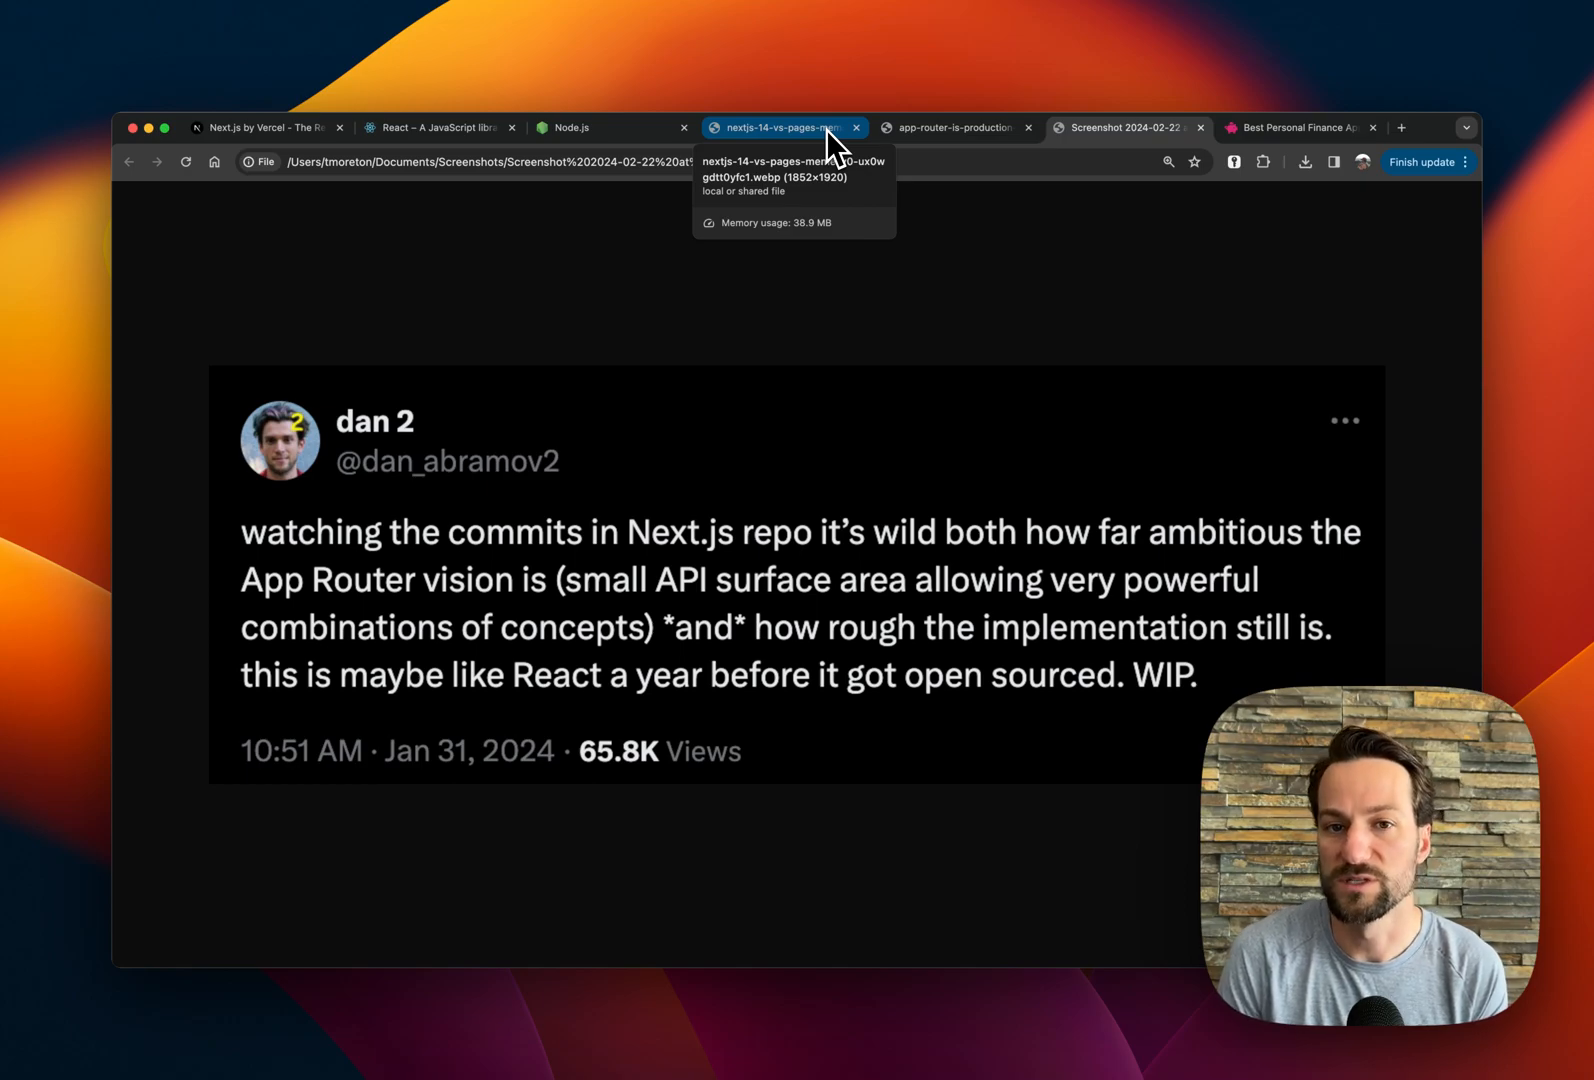
- Bring up chrome://bookmarks, then visit the React site and land on Node.js
click(578, 128)
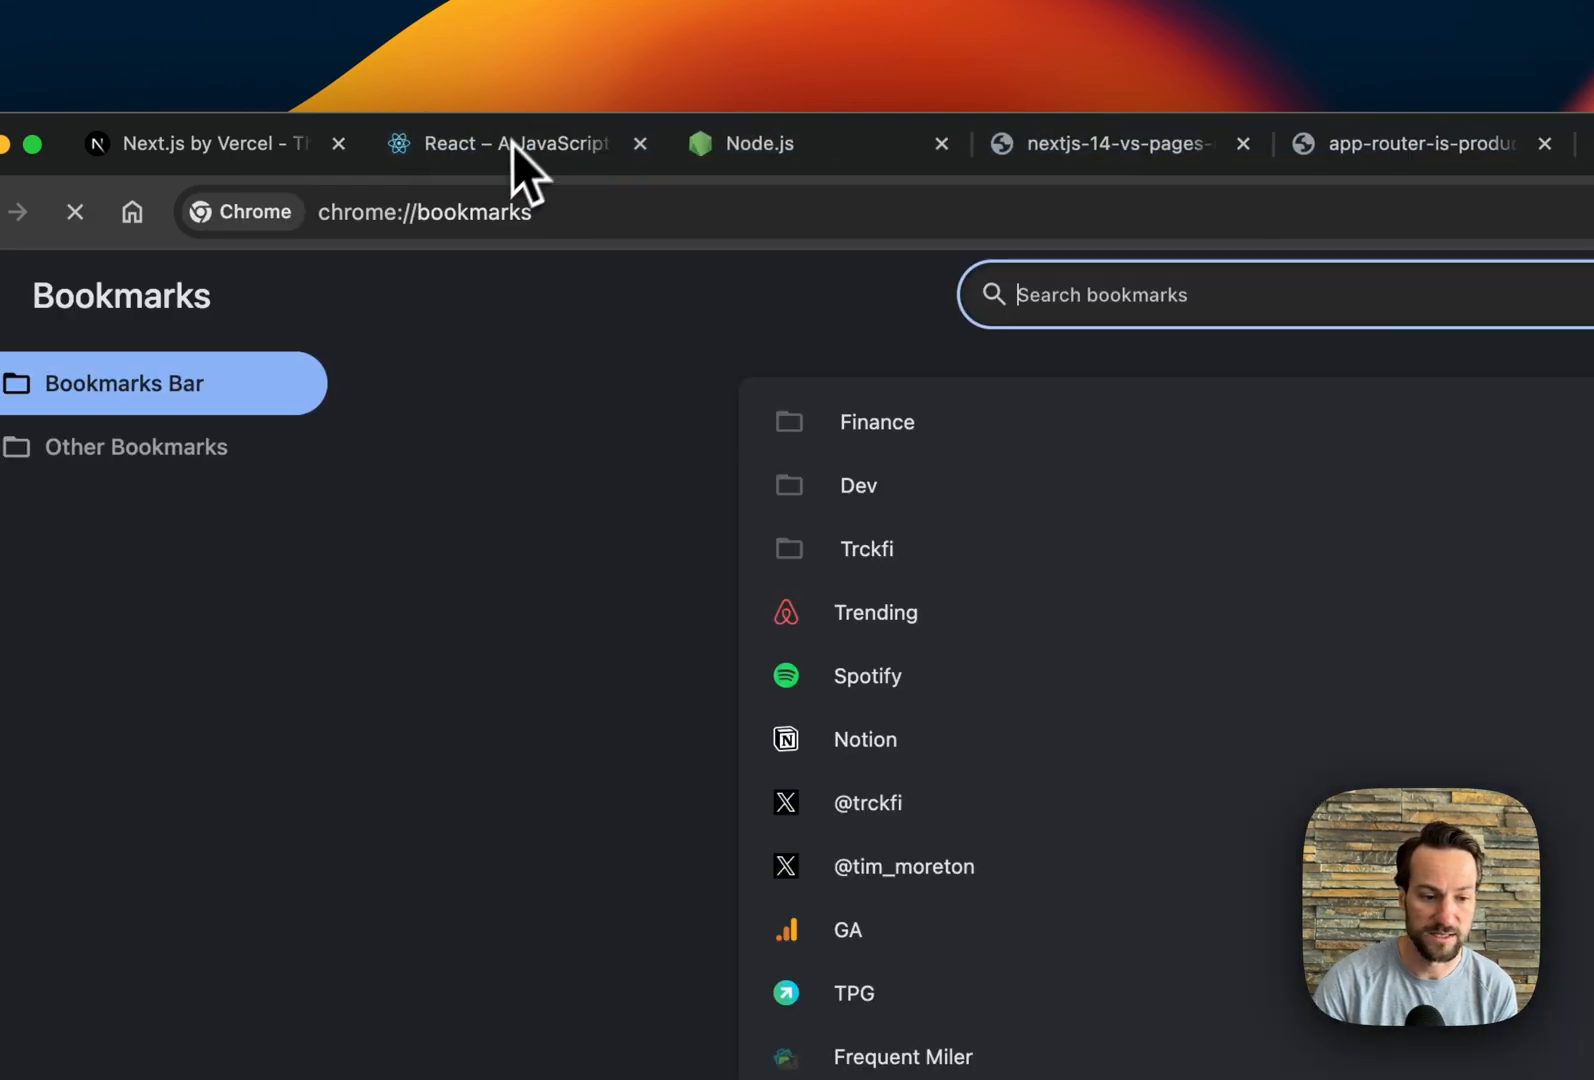
click(498, 144)
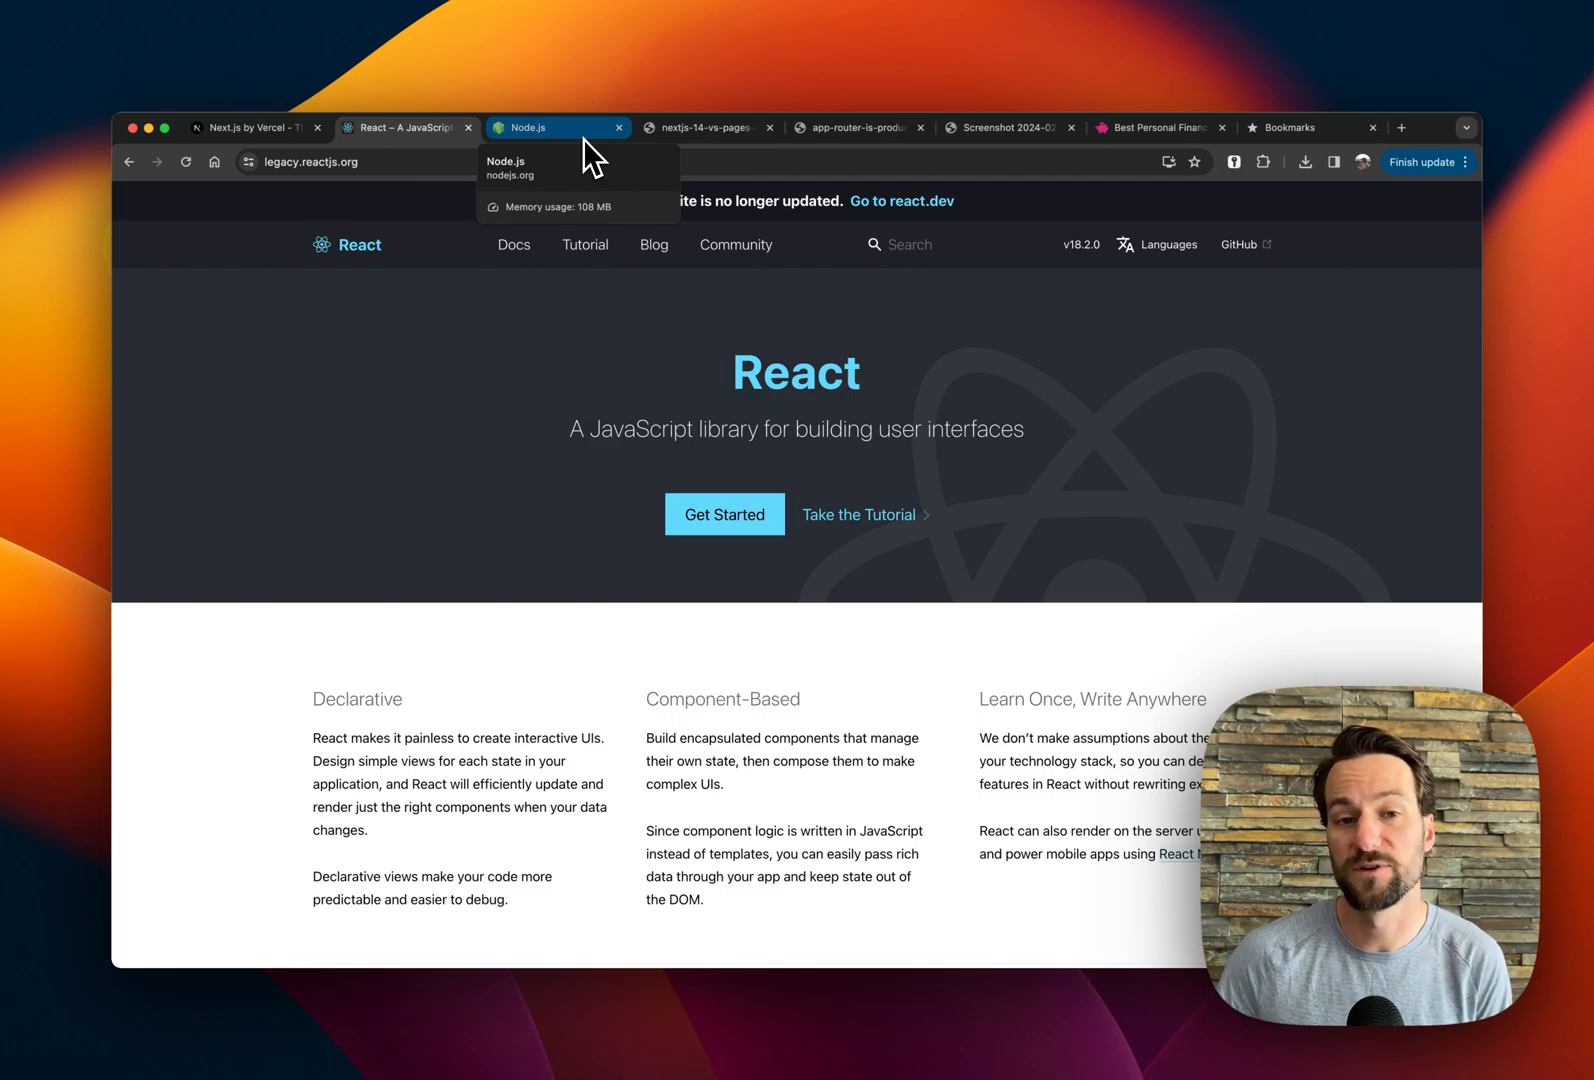
click(546, 128)
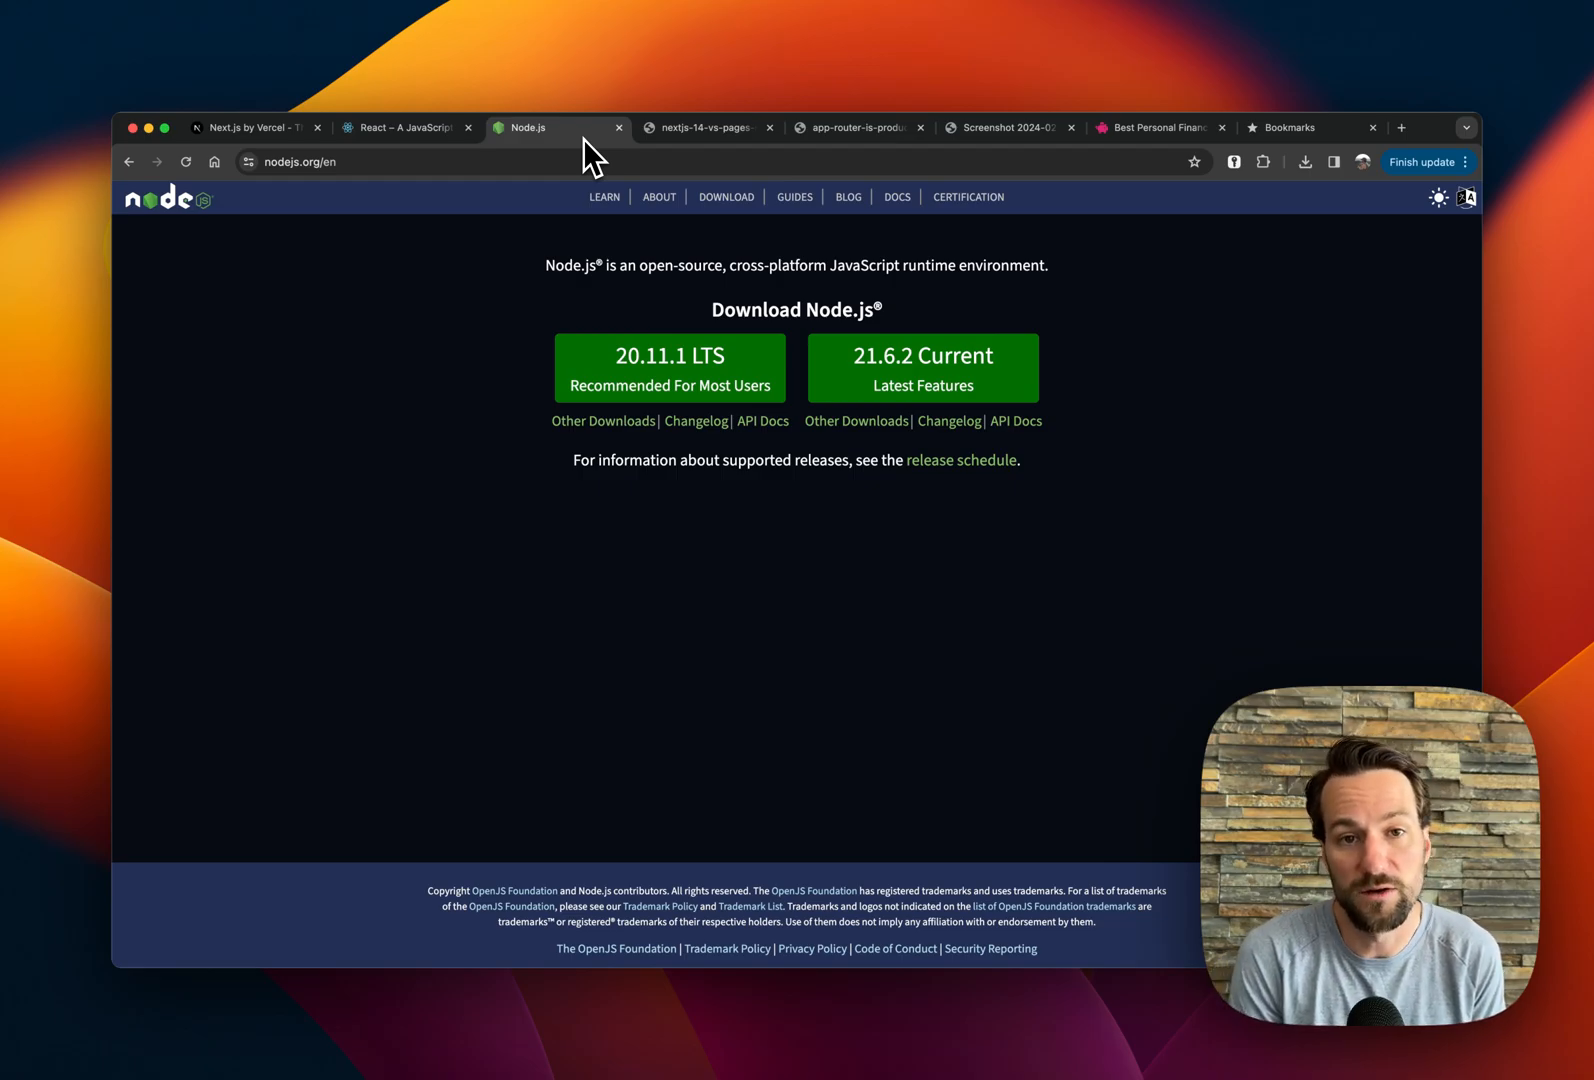
click(250, 128)
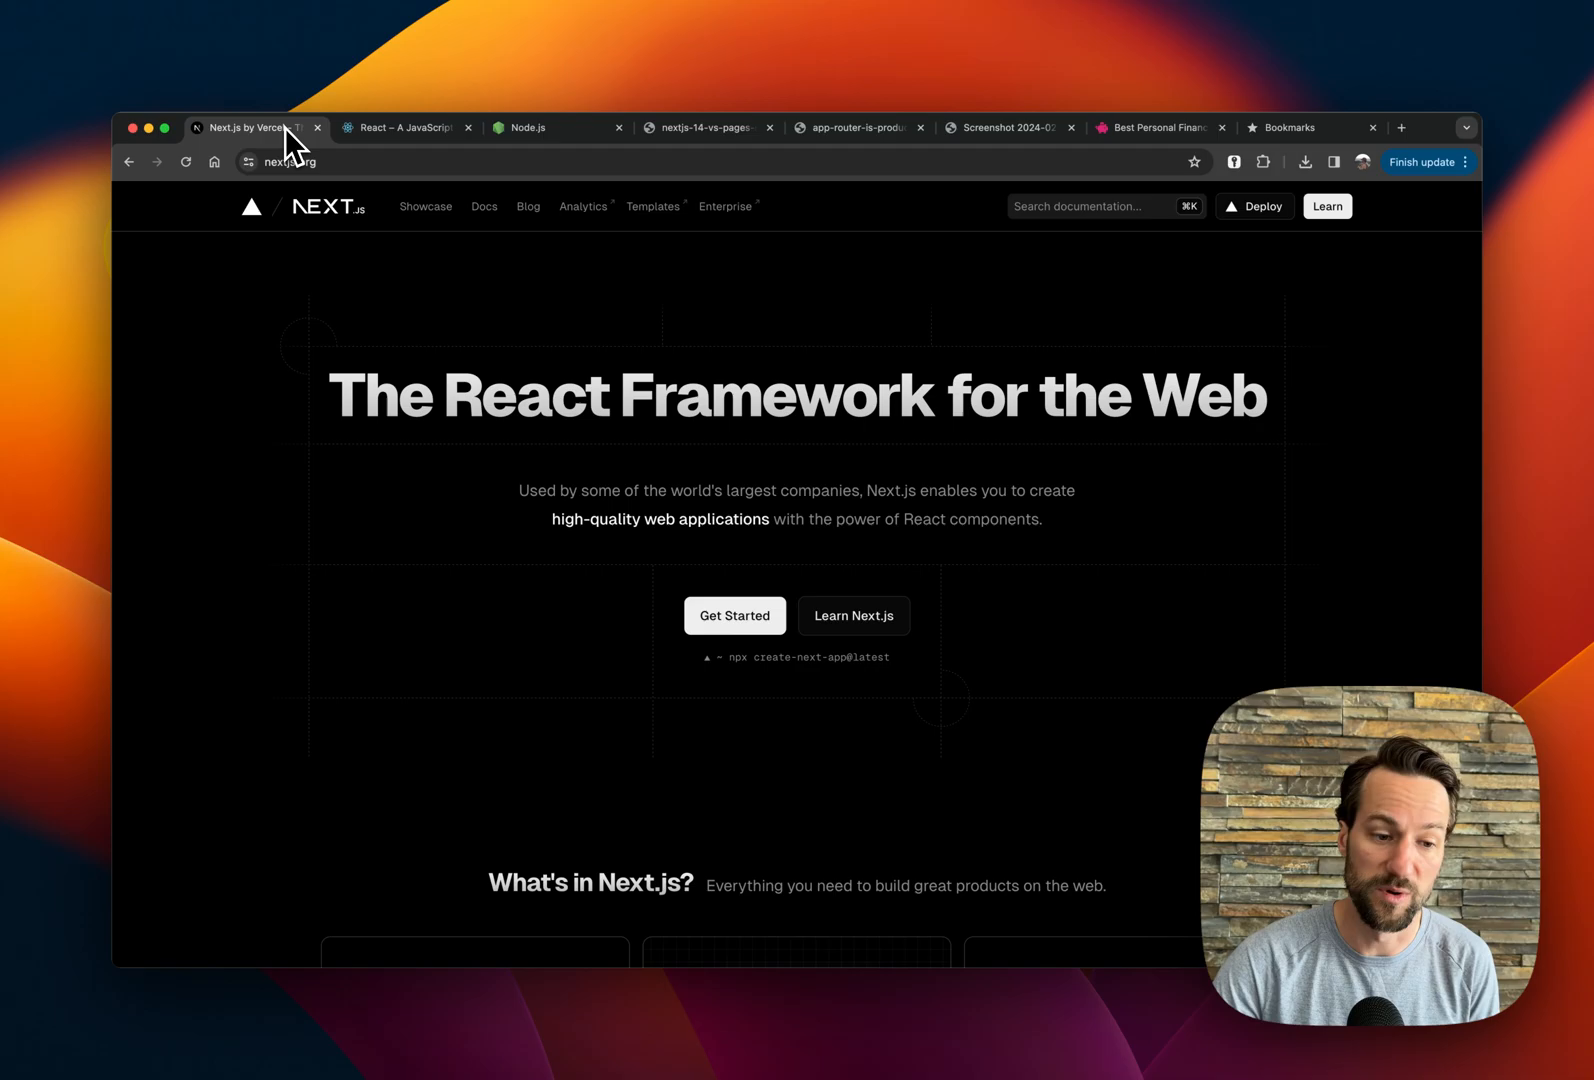
click(548, 128)
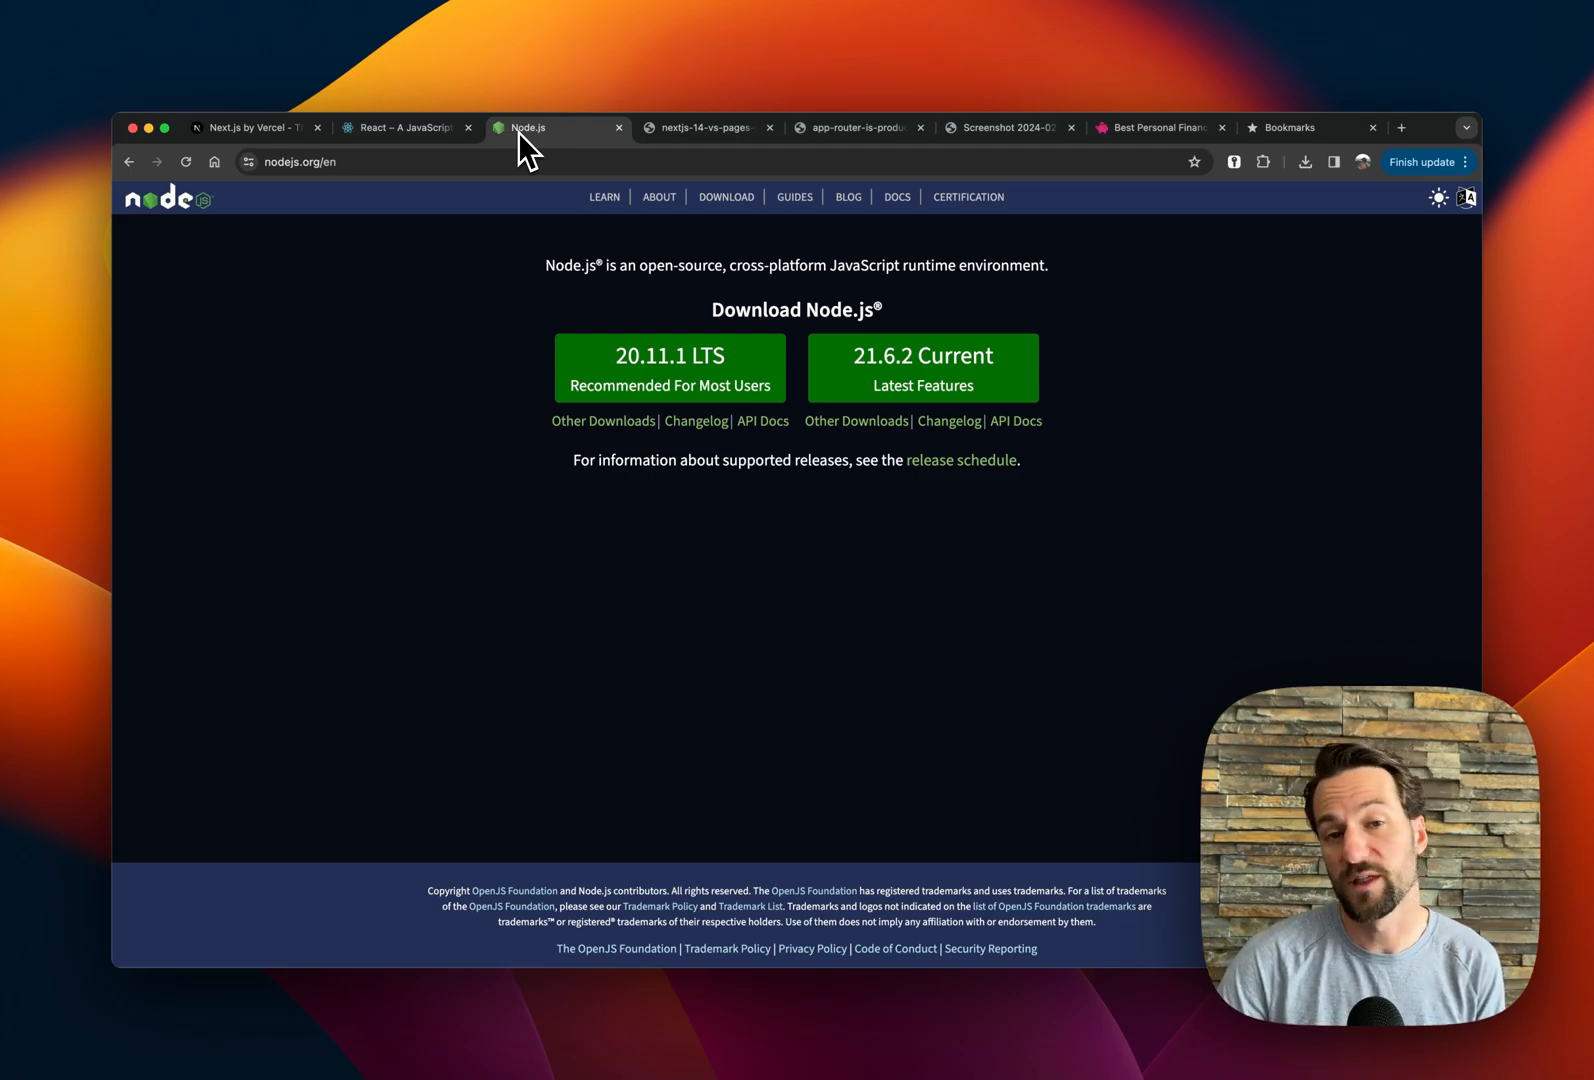
mouse_move(660, 656)
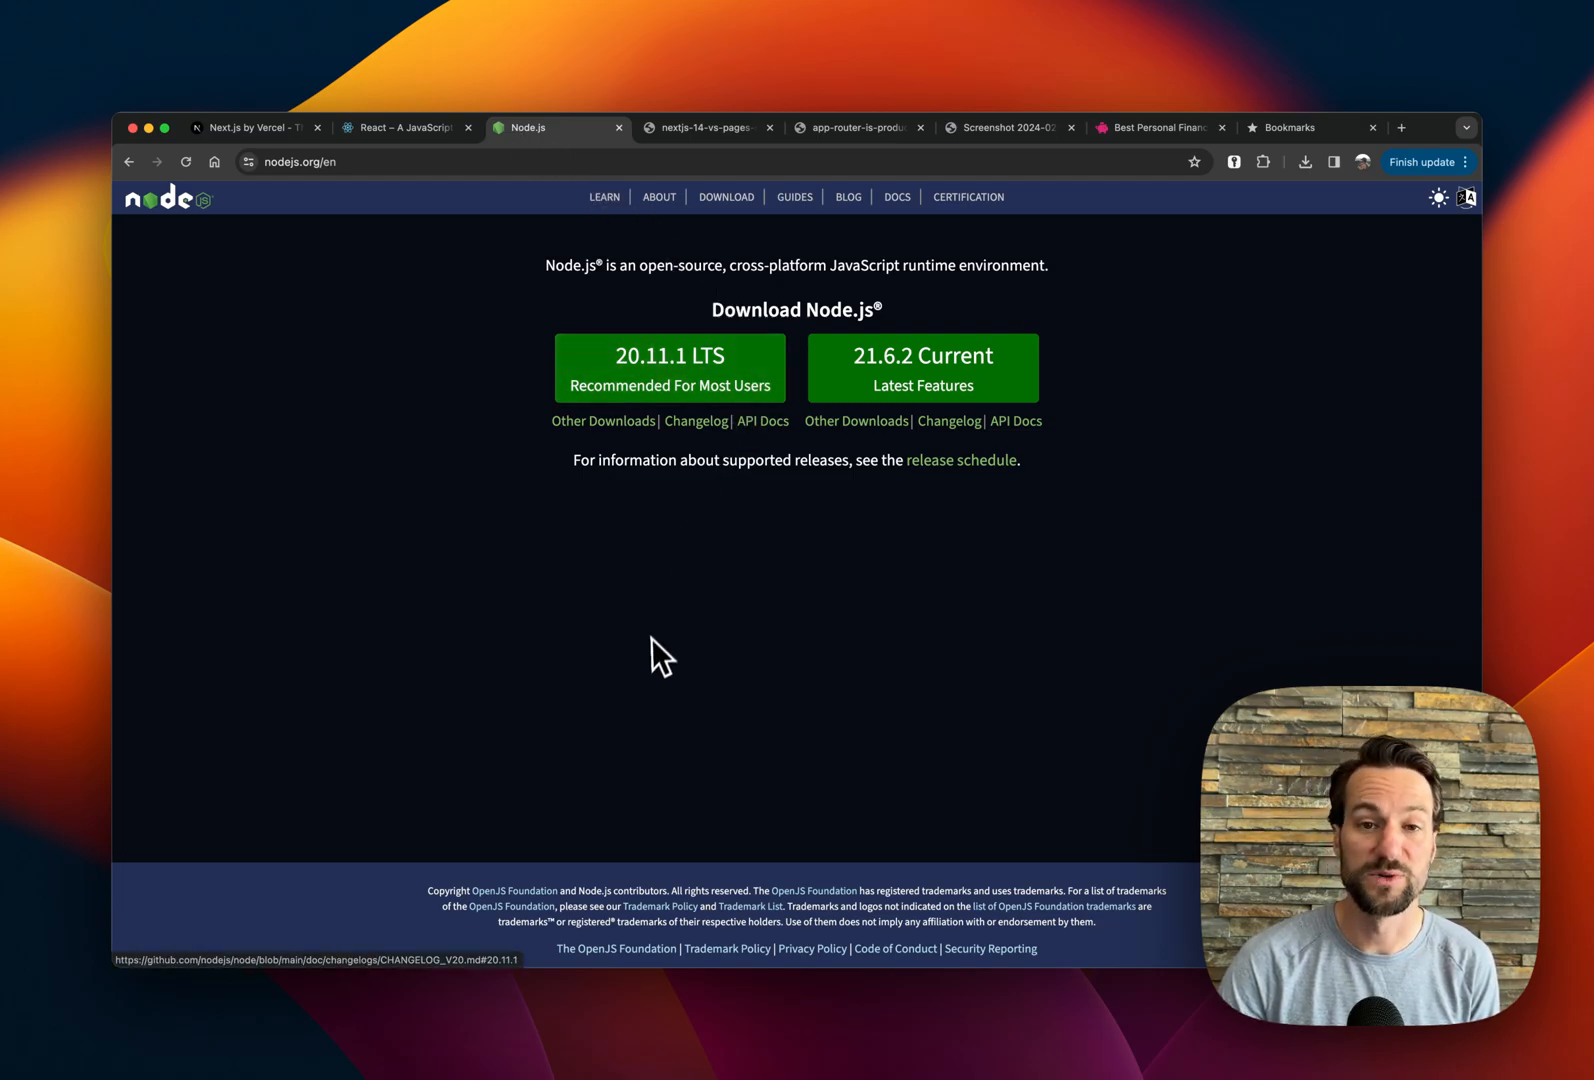